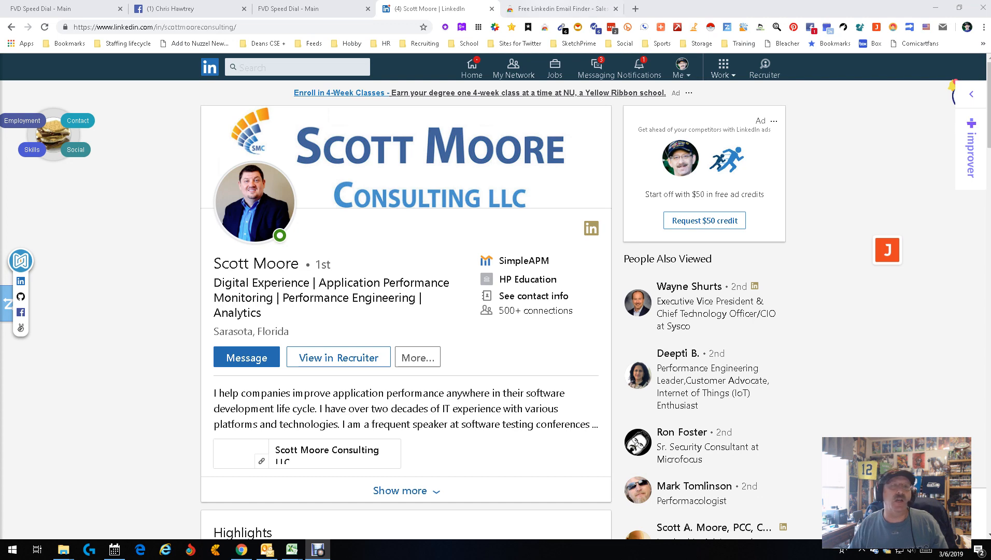
Bring up the SalesQL extension's store listing and scroll to its Overview section.
left_click(559, 8)
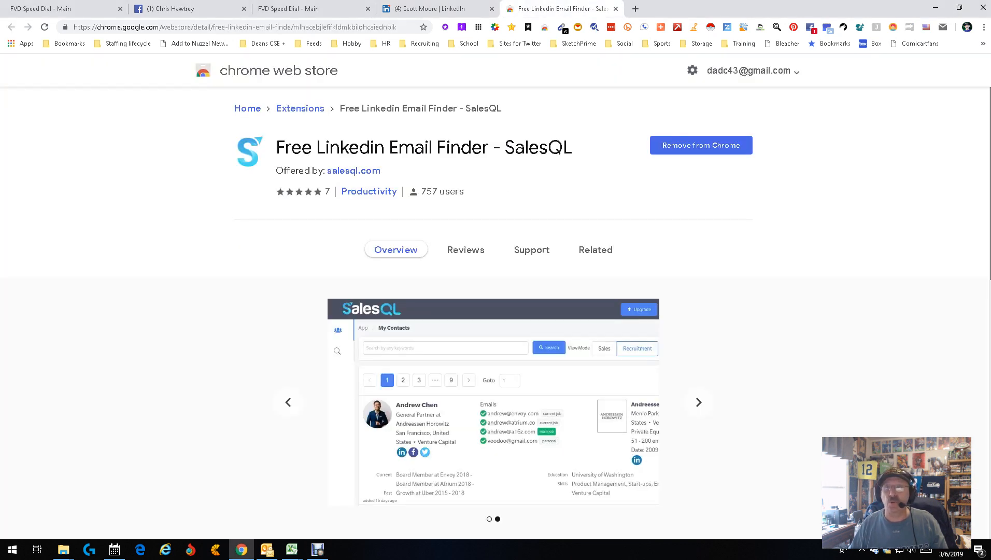
scroll("down", 3)
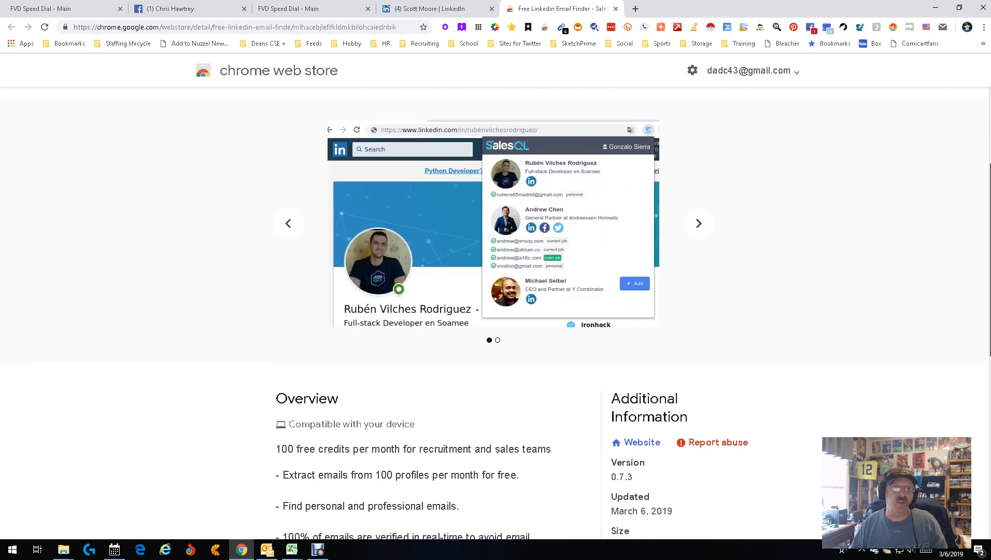
scroll("down", 3)
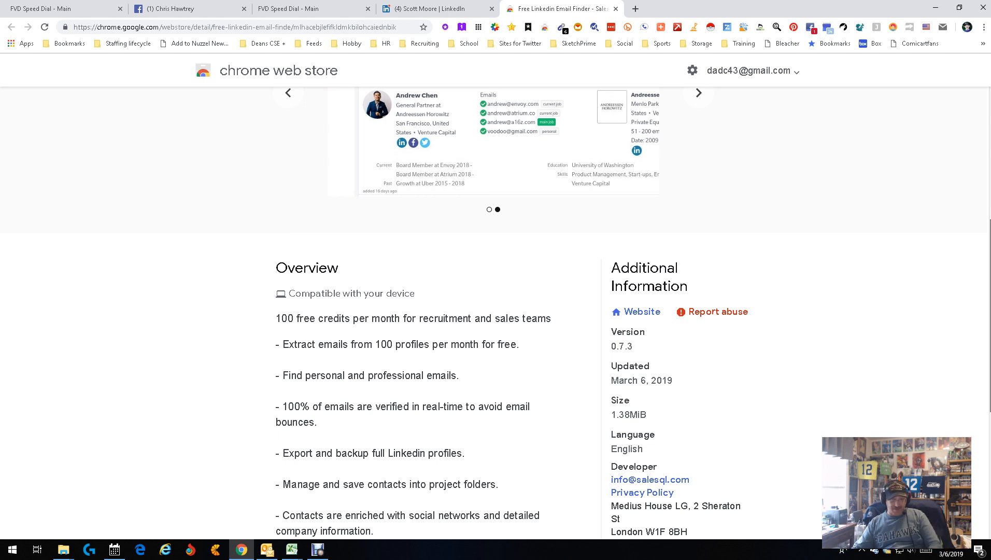
left_click(436, 8)
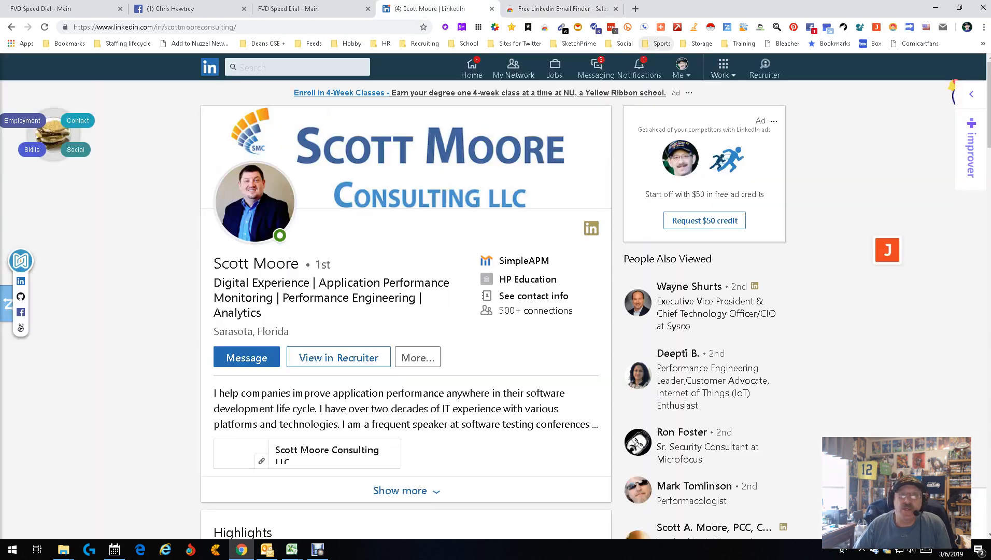
left_click(984, 27)
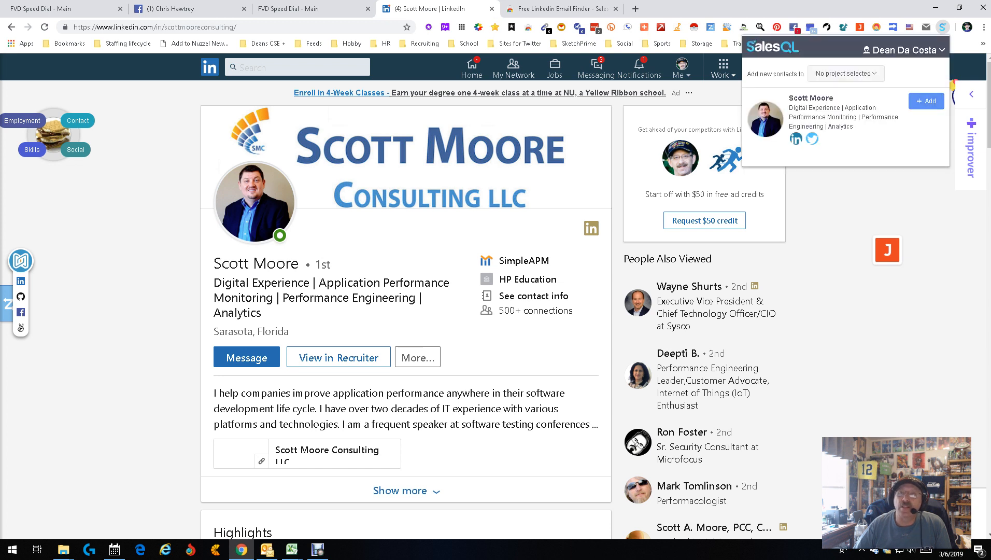
left_click(924, 101)
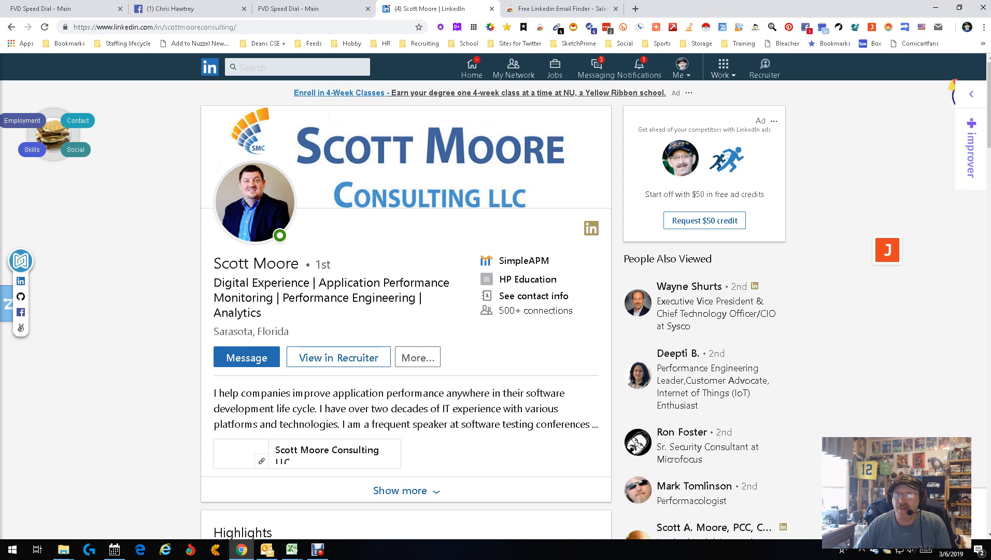
Revisit the SalesQL store listing and reach the salesql.com link that opens the login page.
left_click(558, 9)
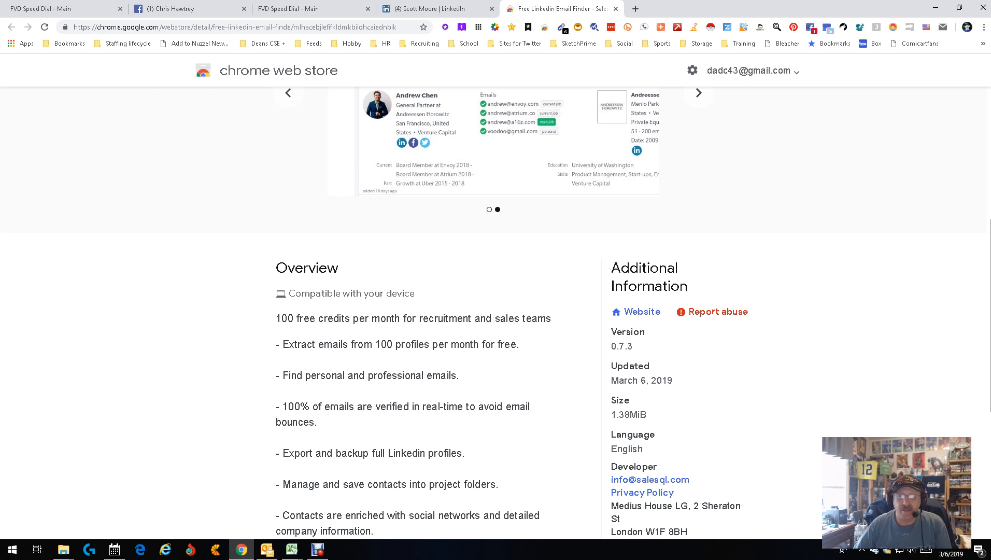
scroll("down", 3)
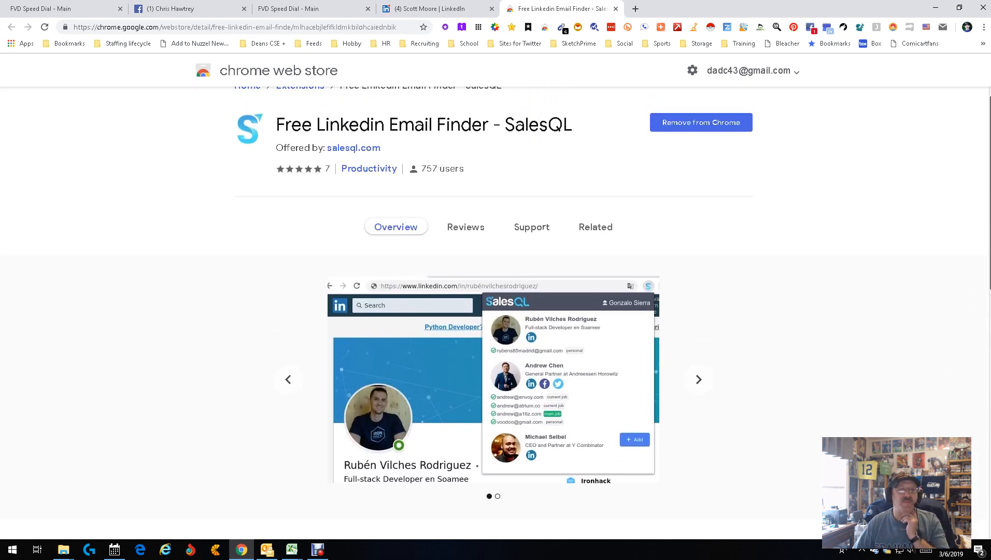
scroll("down", 3)
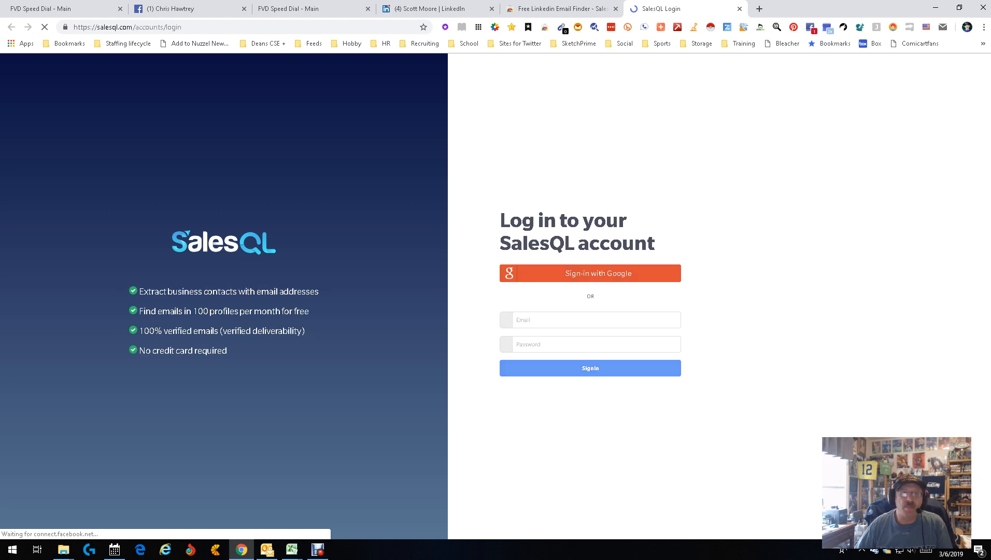
Sign in to SalesQL with Google, retrying once, and land on the My Contacts dashboard.
left_click(590, 273)
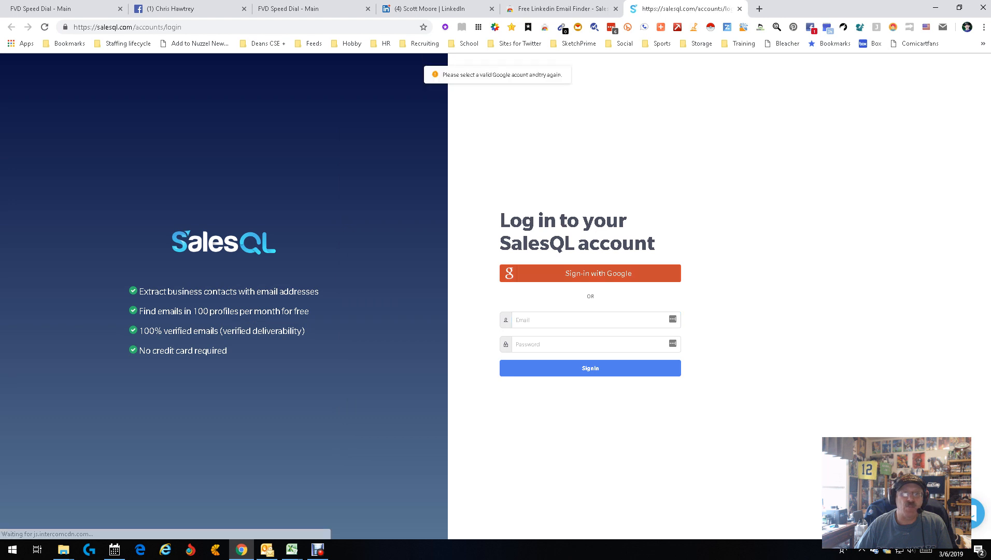
left_click(589, 272)
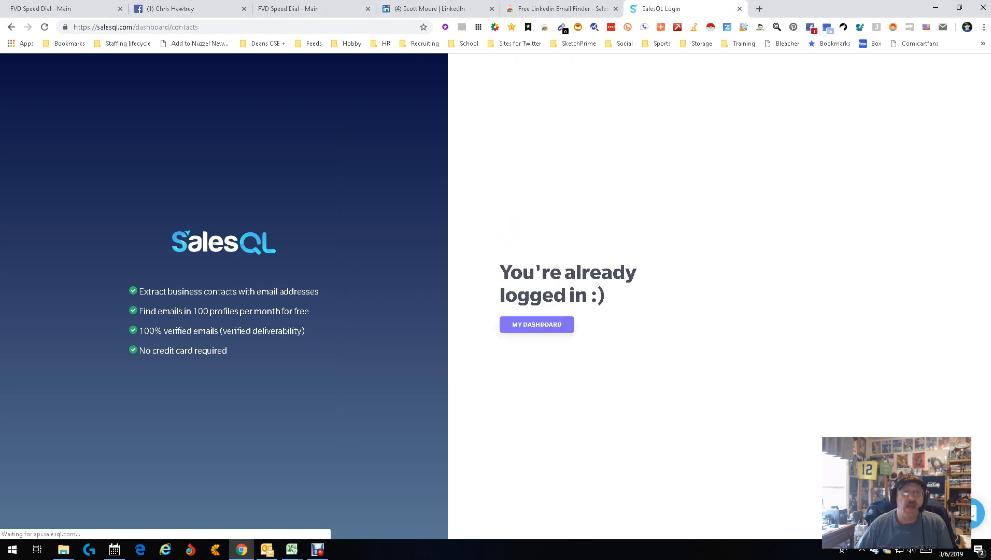
left_click(536, 324)
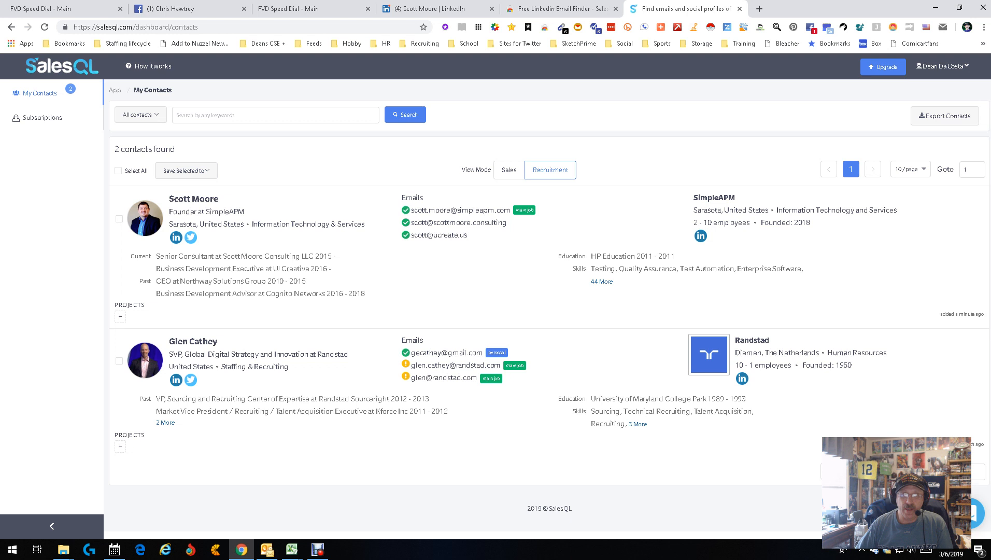
Select both contacts via Select All, then view the dashboard screenshot on the store listing.
left_click(117, 171)
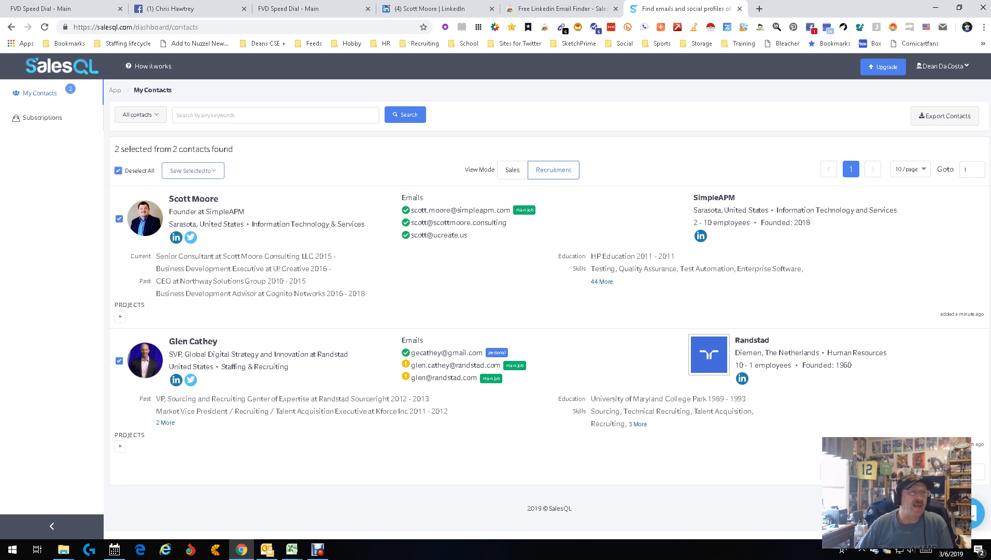
left_click(192, 170)
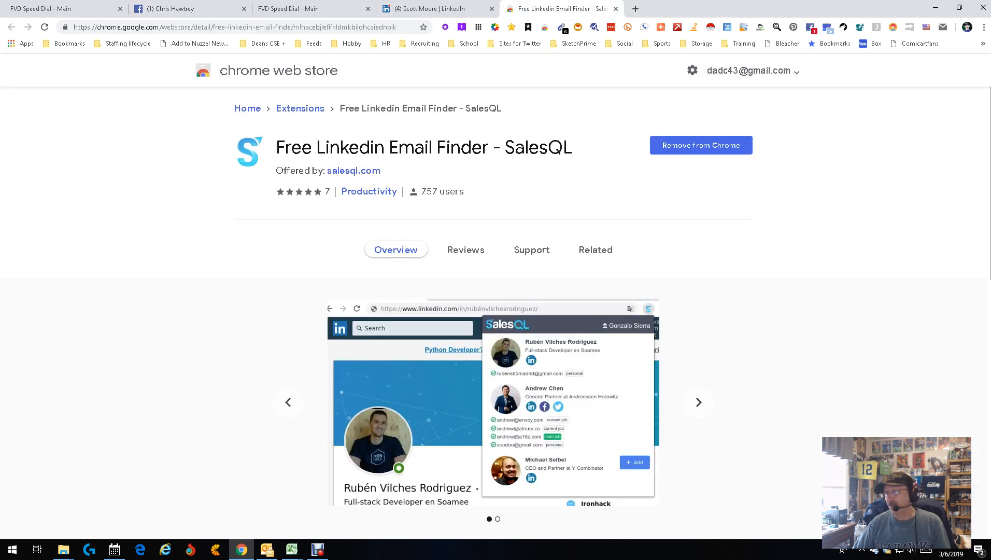
left_click(699, 402)
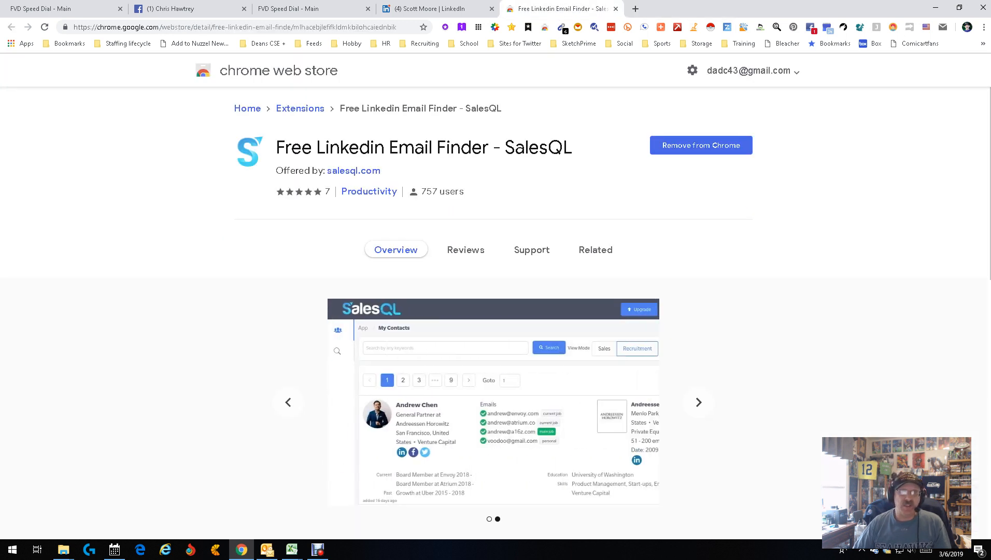